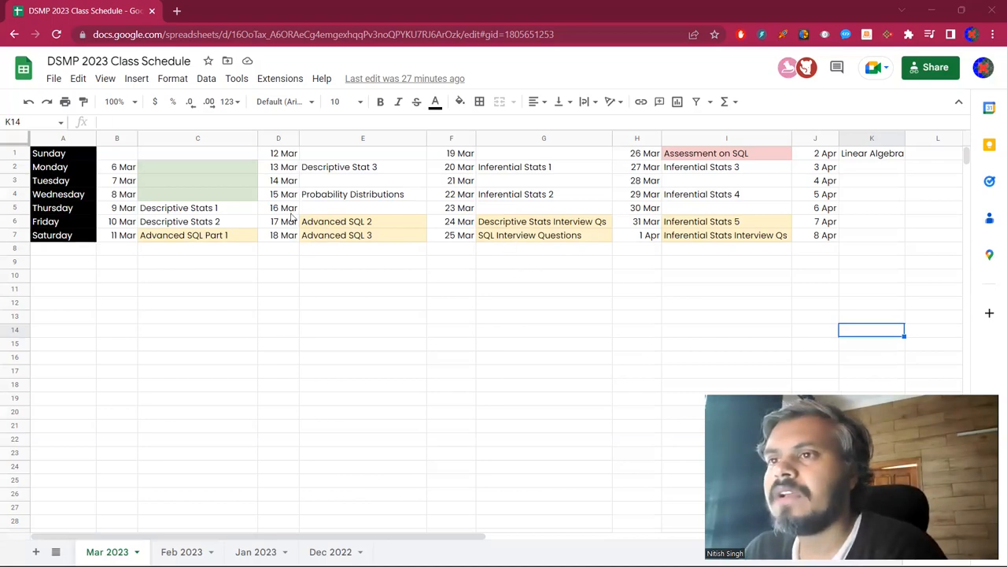
- Review the 6–8 Mar slots and the Descriptive Stats 1 (9 Mar) and Descriptive Stat 3 (13 Mar) classes in the schedule
click(197, 166)
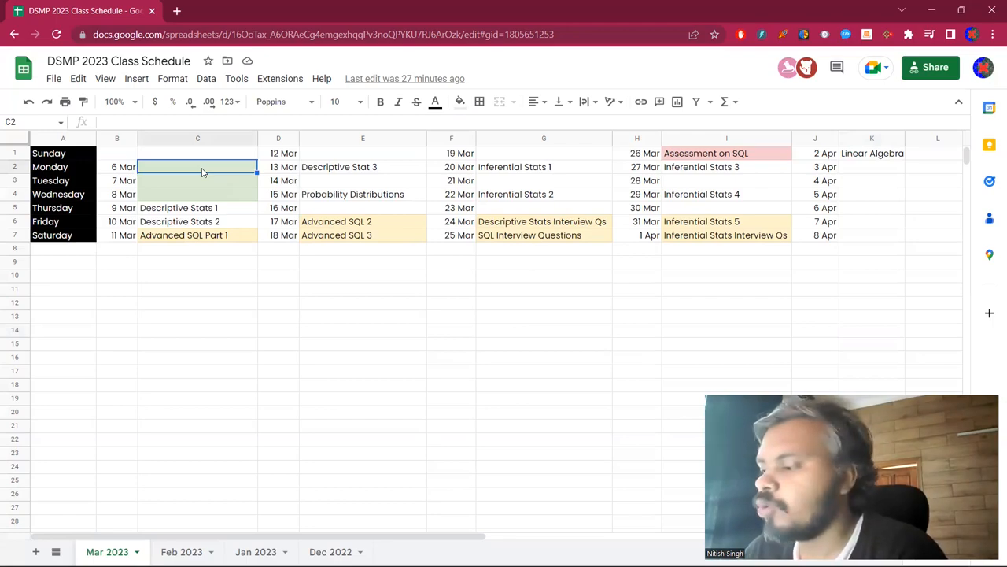
drag(198, 166, 198, 194)
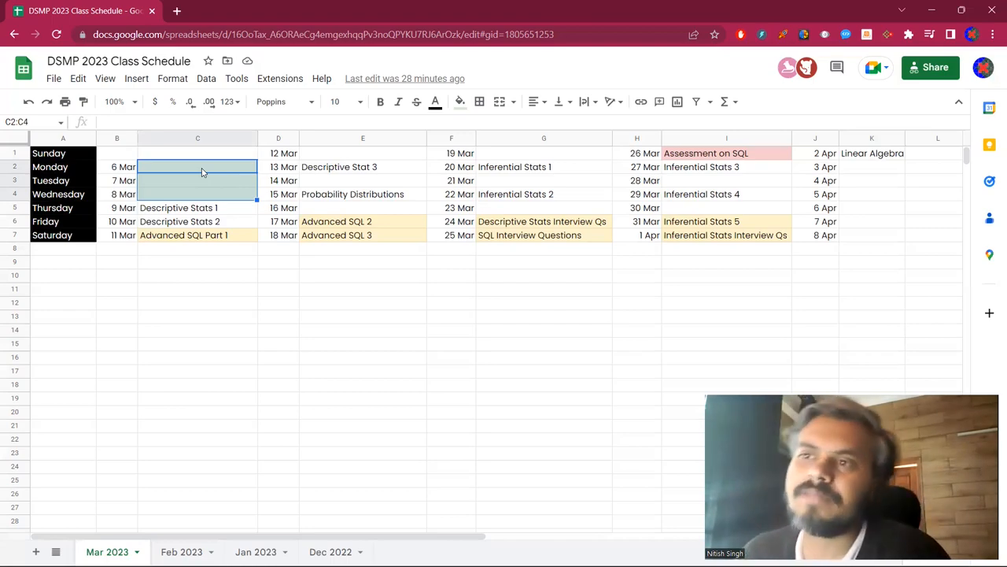
click(198, 207)
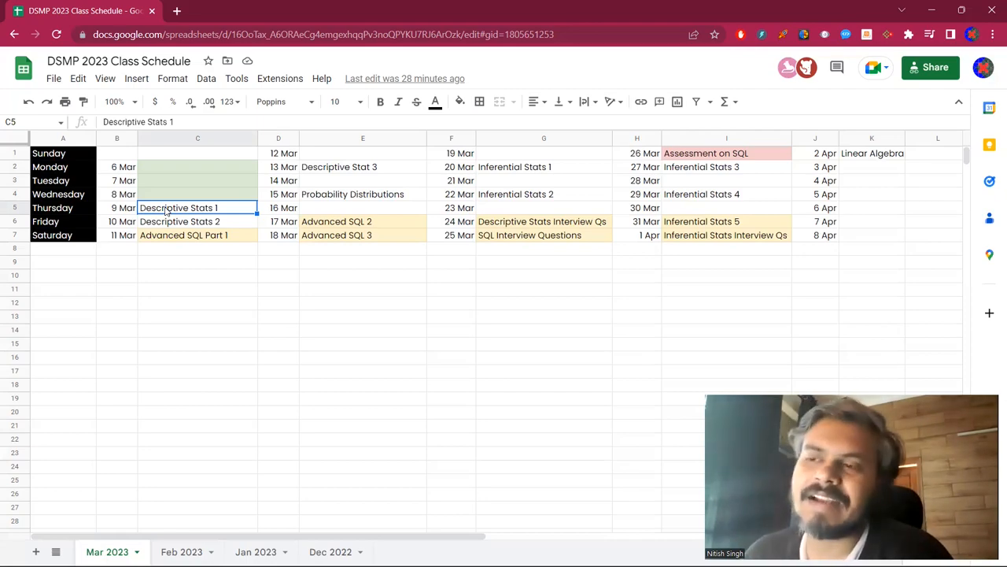
click(197, 235)
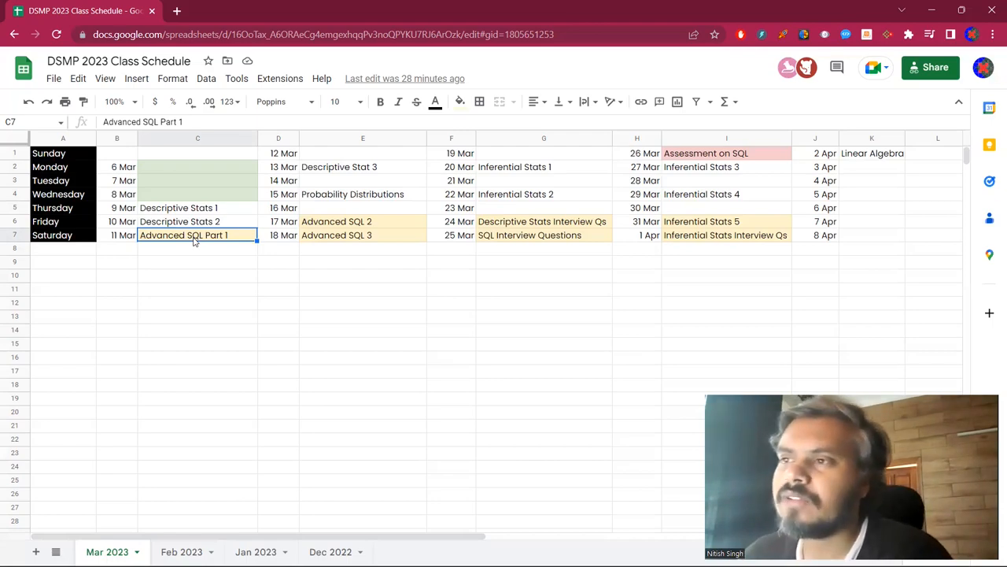
click(363, 166)
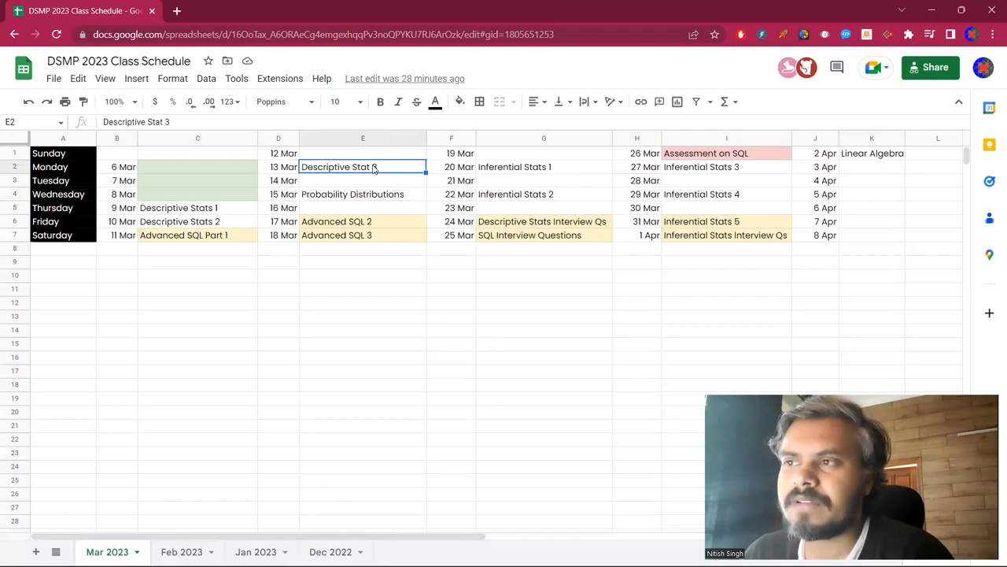
- Switch to the Notepad statistics notes and highlight the Descriptive Statistics topic list
key(alt+tab)
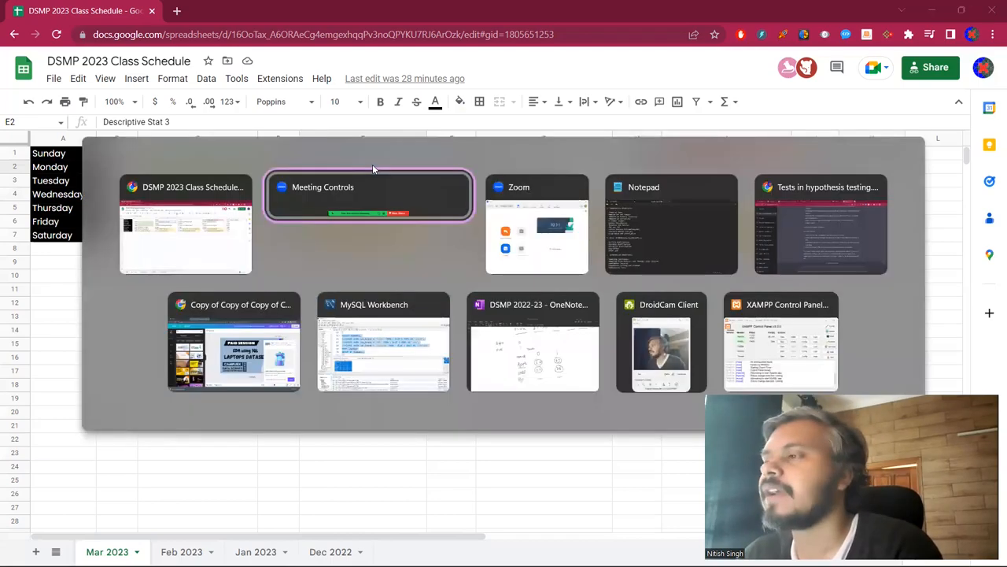
click(671, 224)
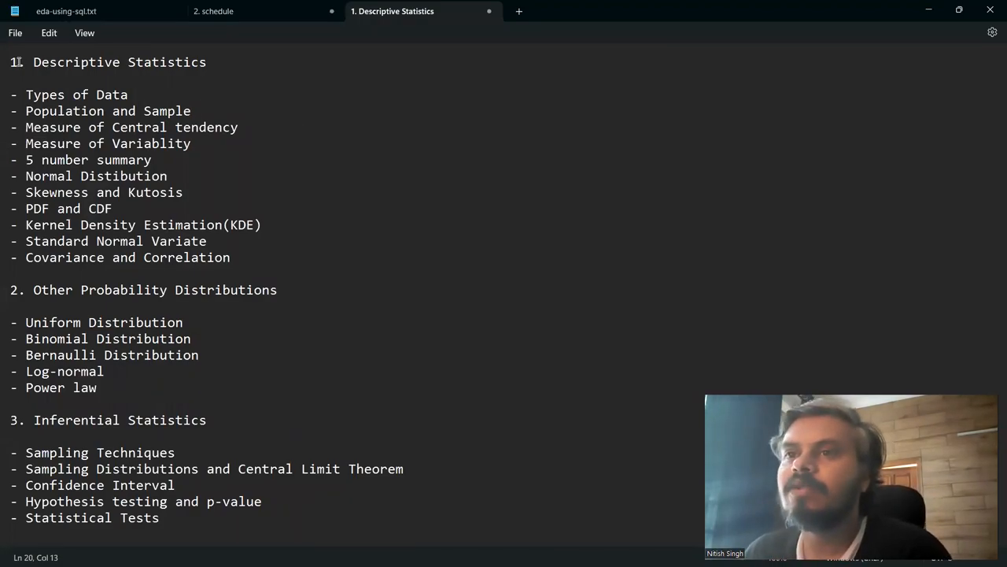
drag(10, 62, 242, 290)
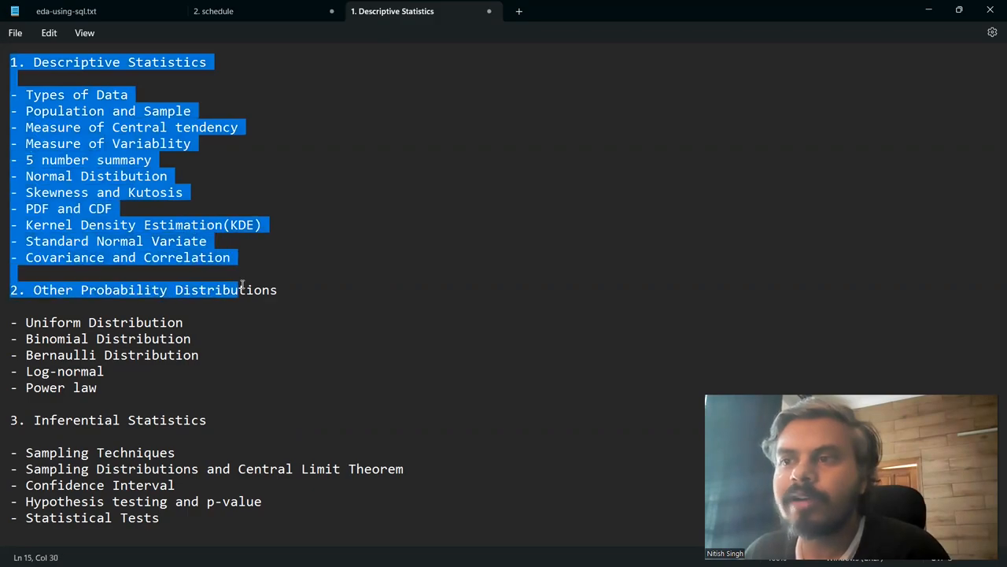
click(236, 289)
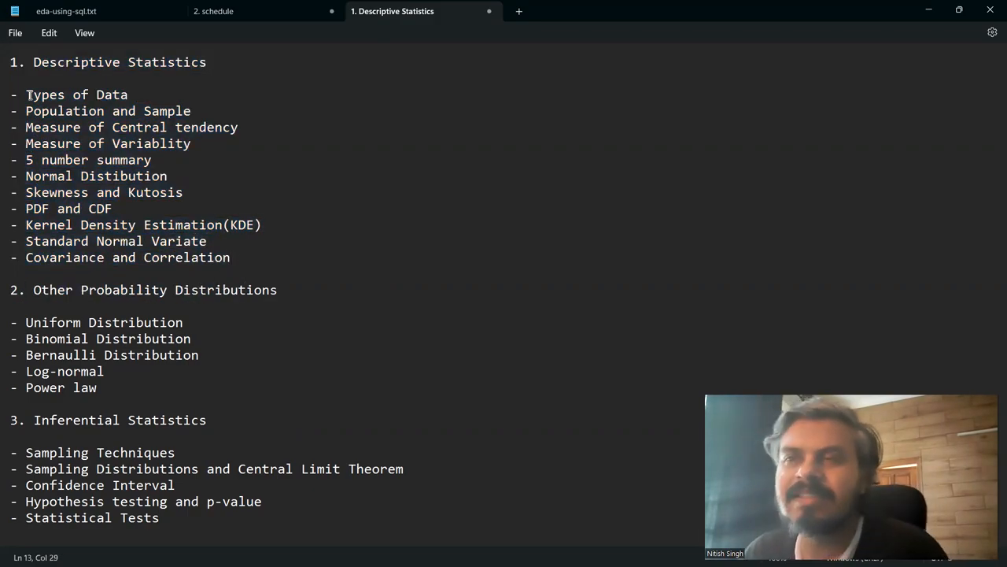
double_click(77, 94)
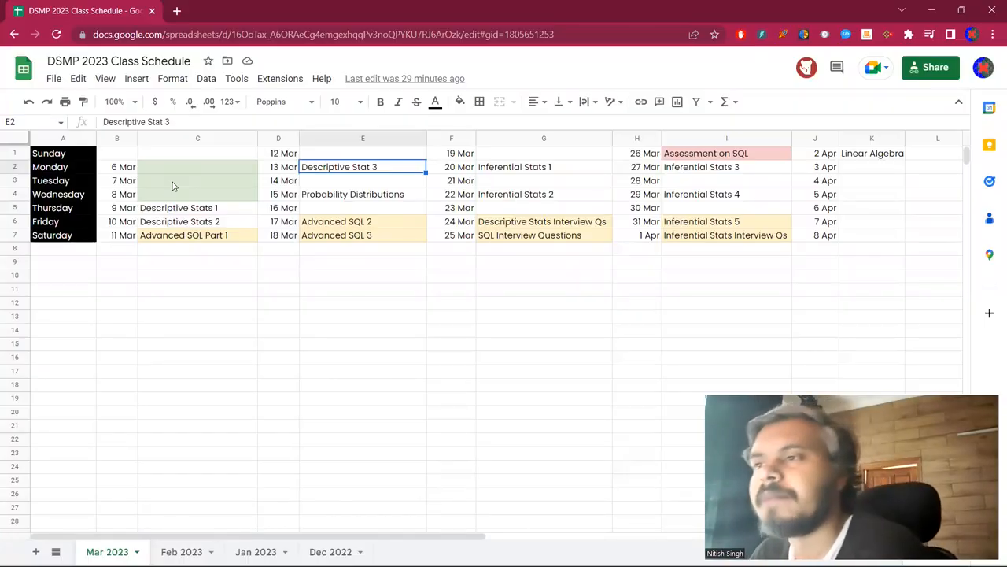
- Review the remaining schedule cells, including the Advanced SQL class entry, against the topic notes
click(362, 194)
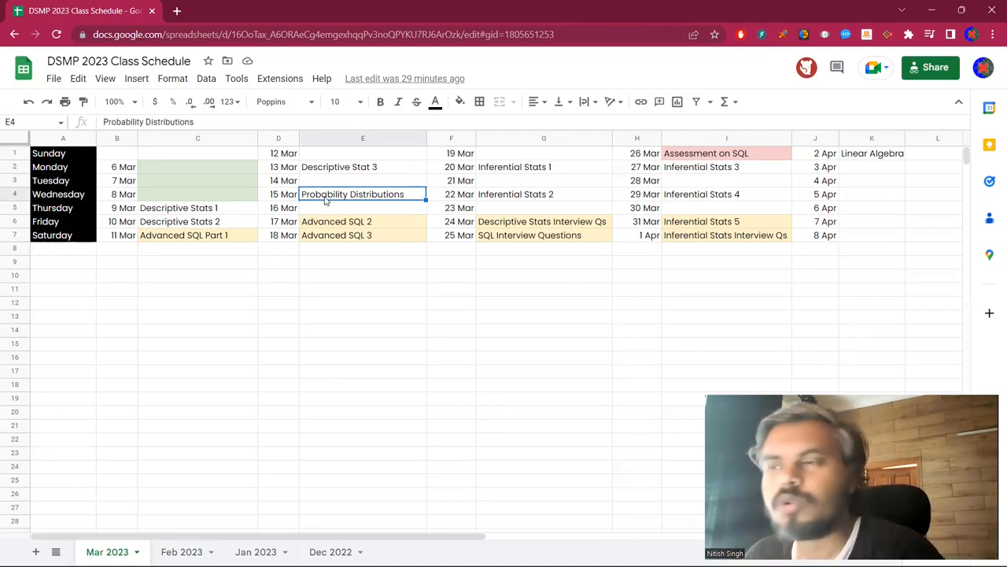
mouse_move(344, 227)
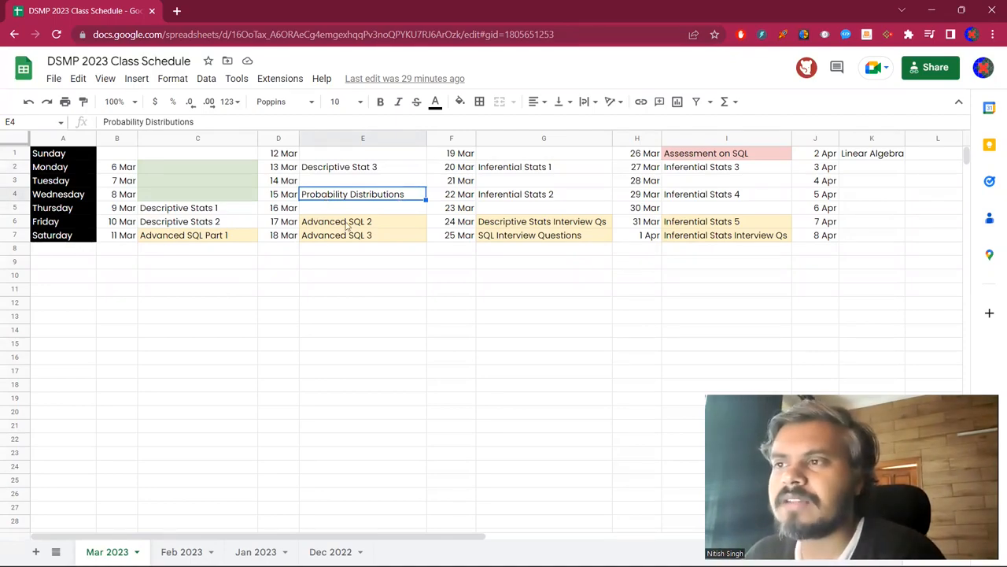
click(336, 234)
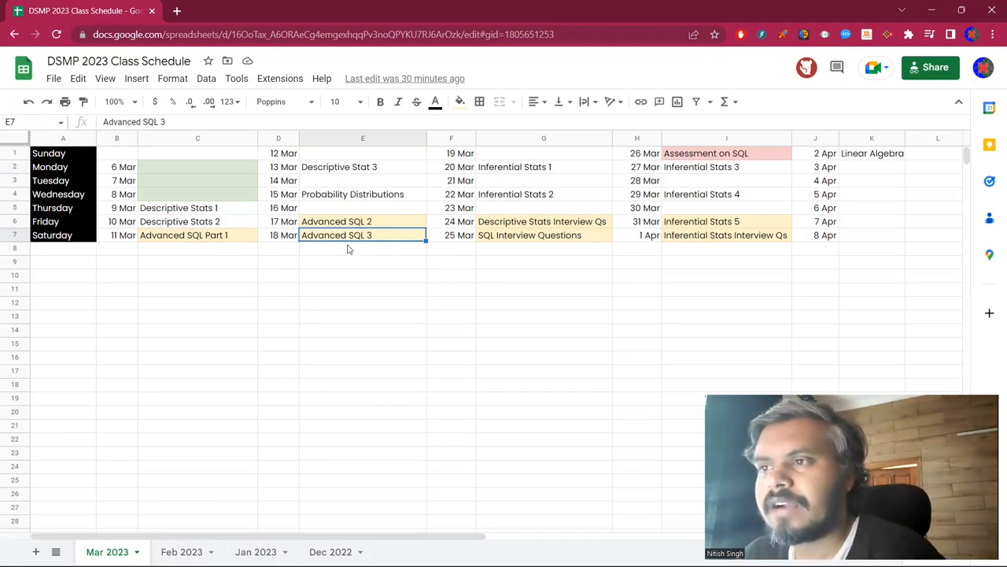
click(543, 166)
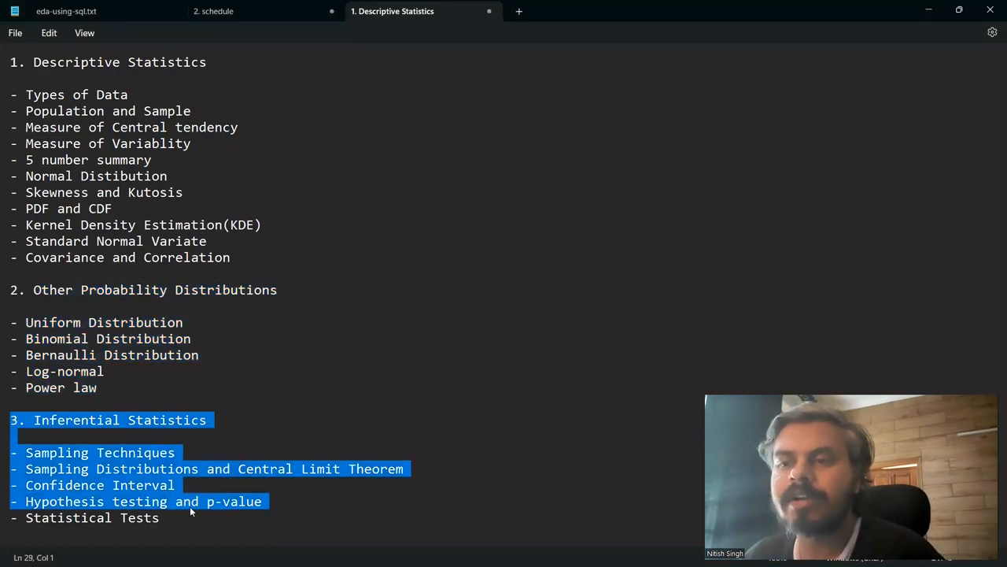
- Review the Inferential Statistics block in the Notepad notes and clear its selection
click(173, 408)
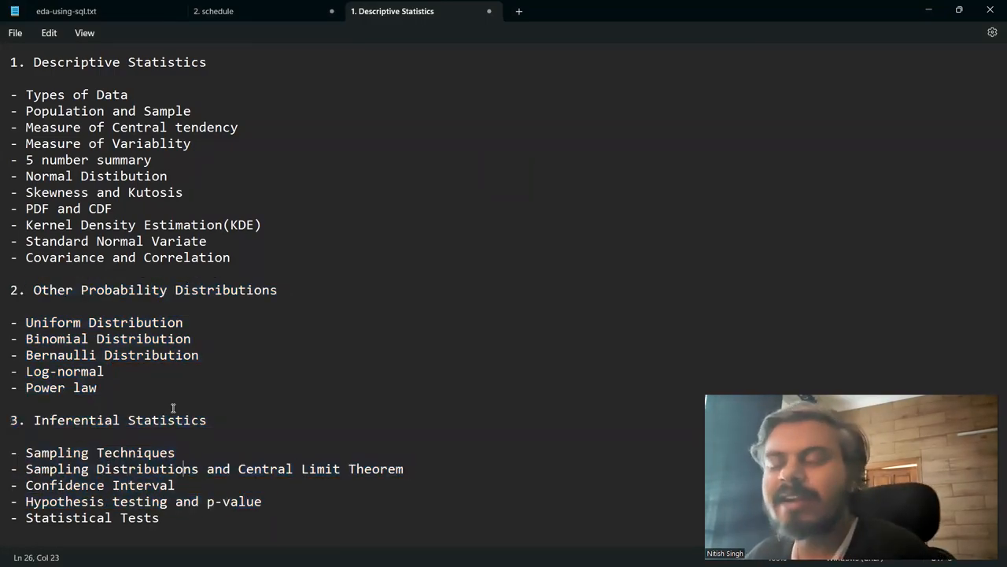
double_click(100, 452)
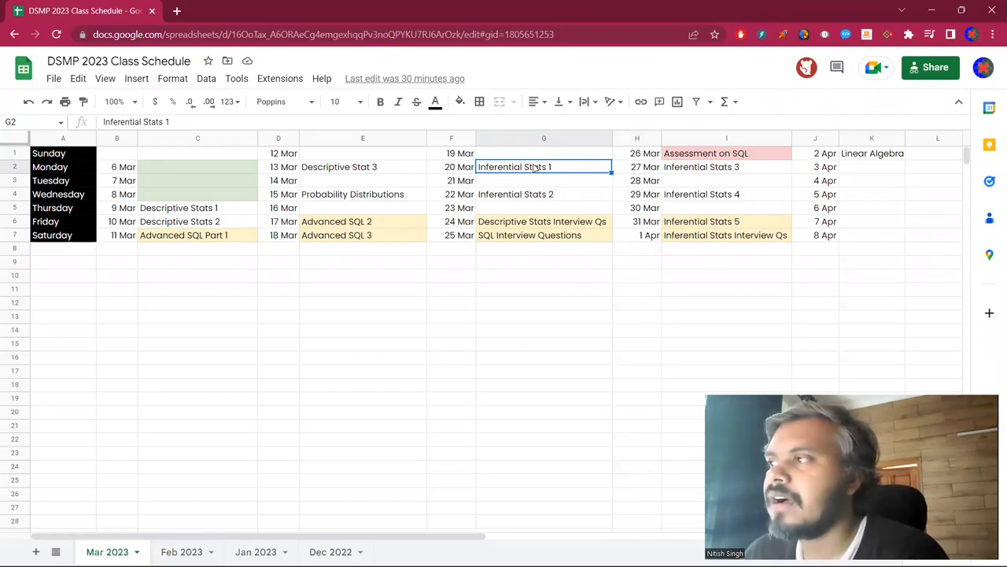
mouse_move(529, 189)
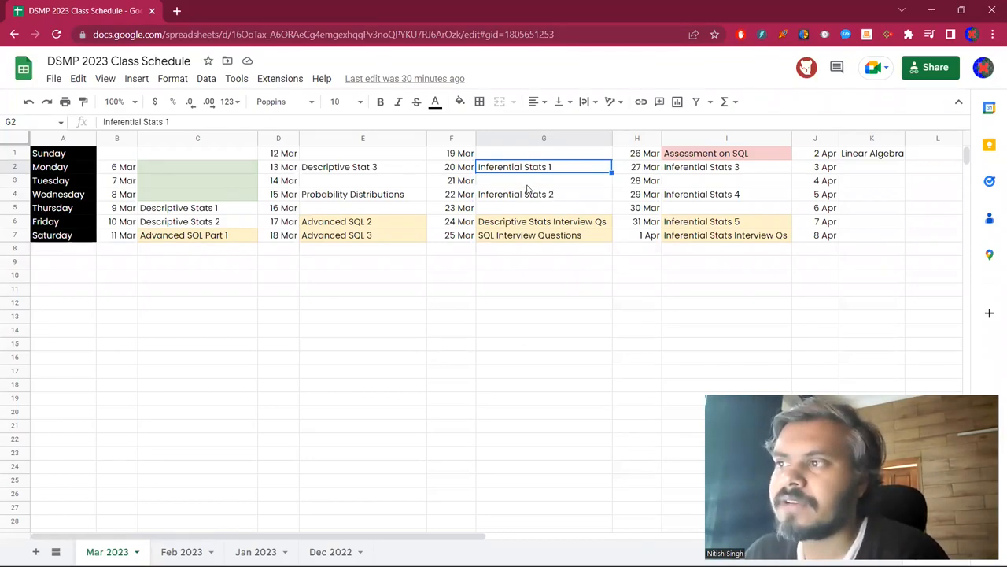
click(726, 166)
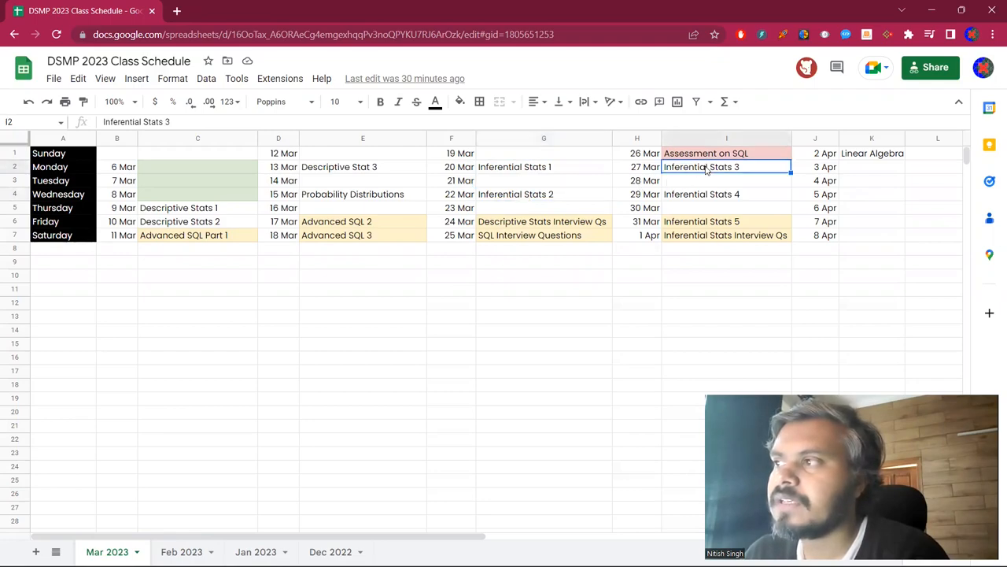
click(724, 221)
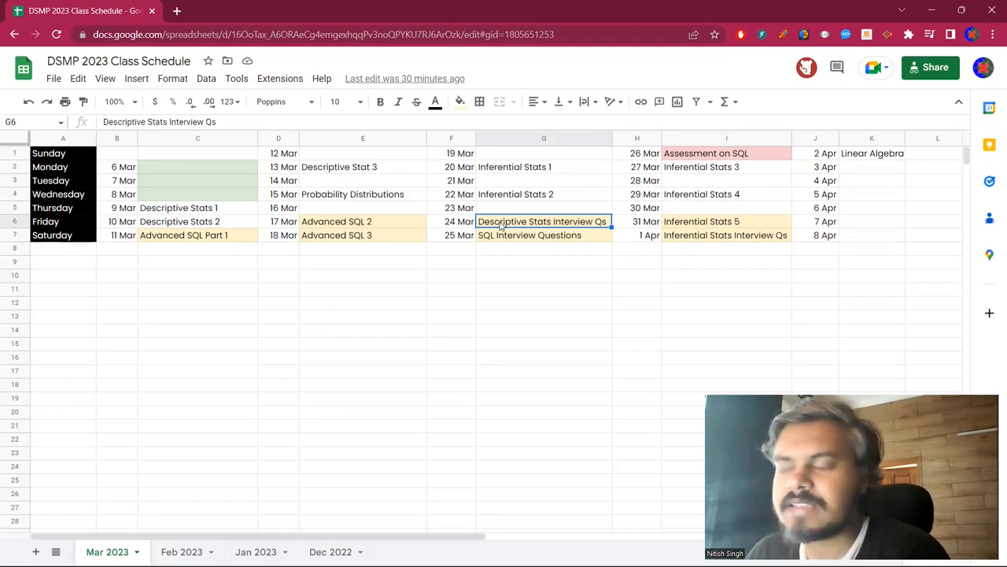
click(724, 235)
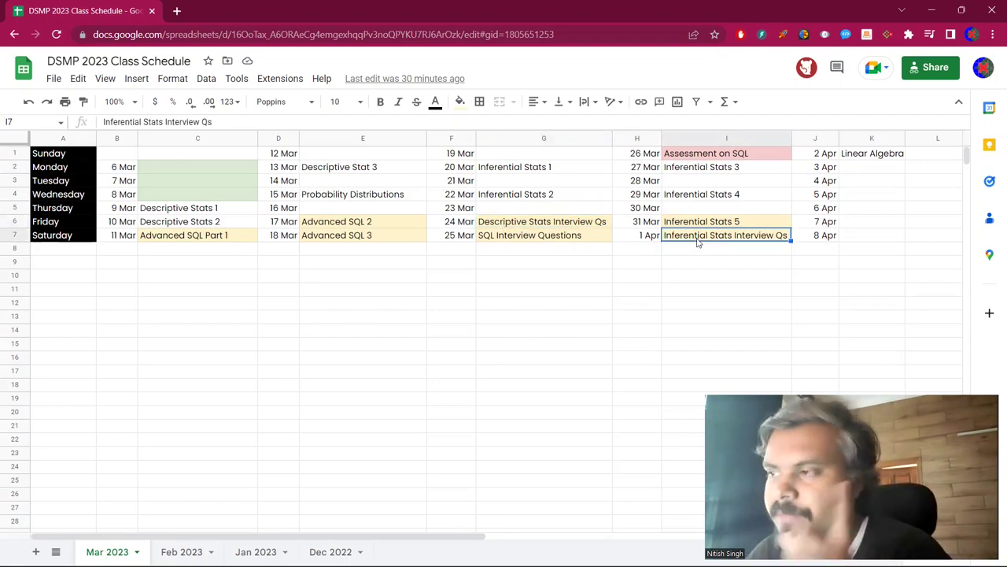
click(529, 234)
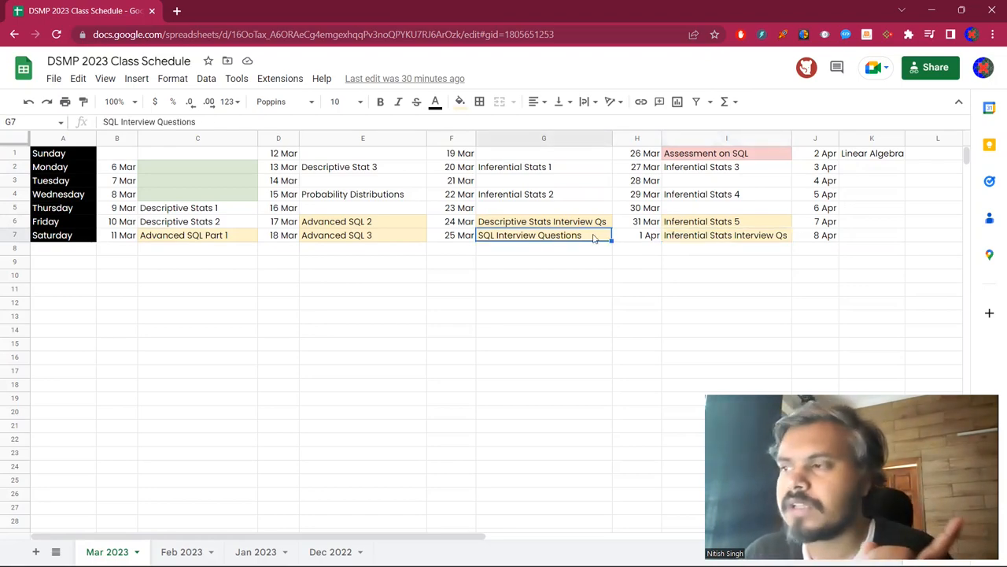
mouse_move(555, 244)
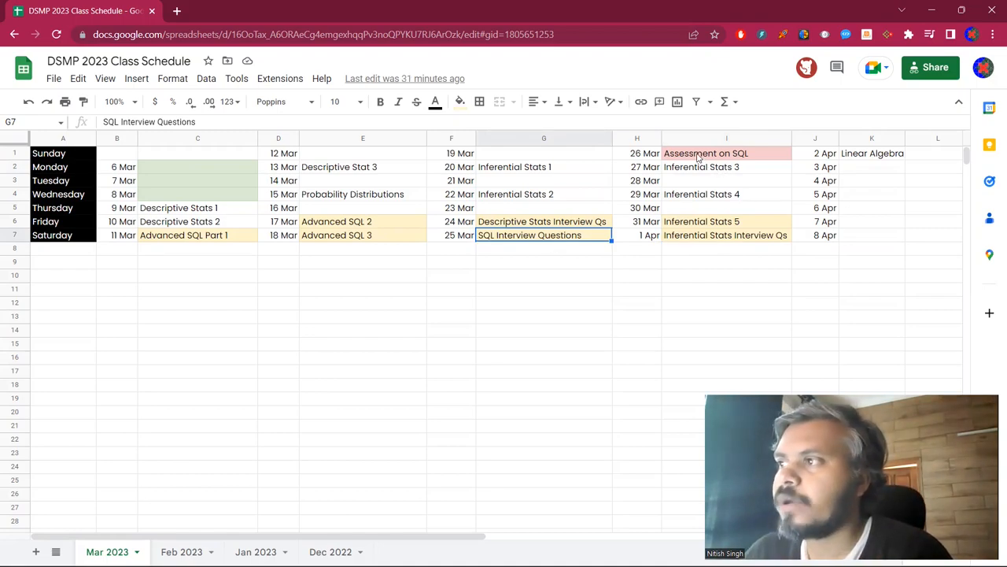
click(706, 153)
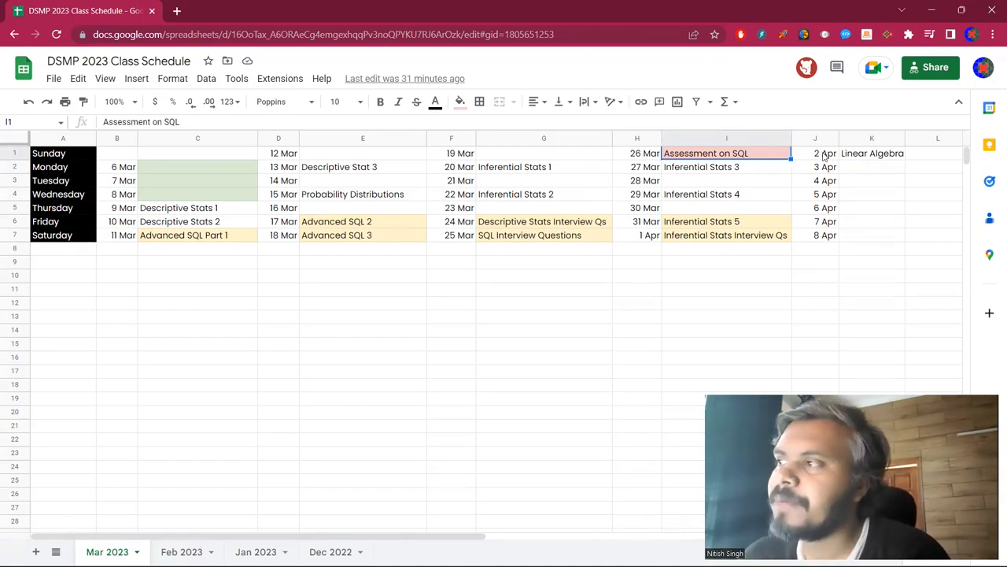
click(872, 153)
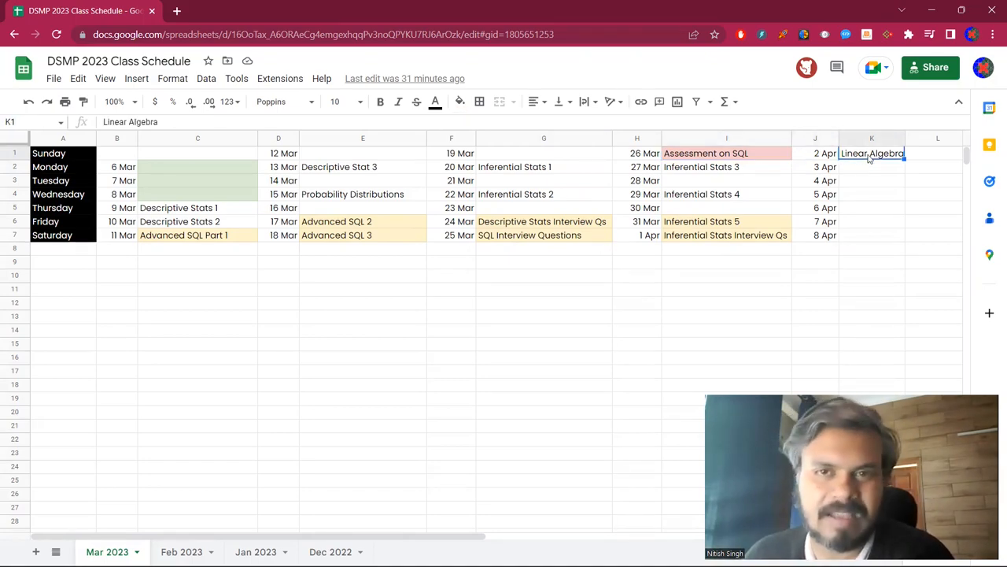
click(872, 248)
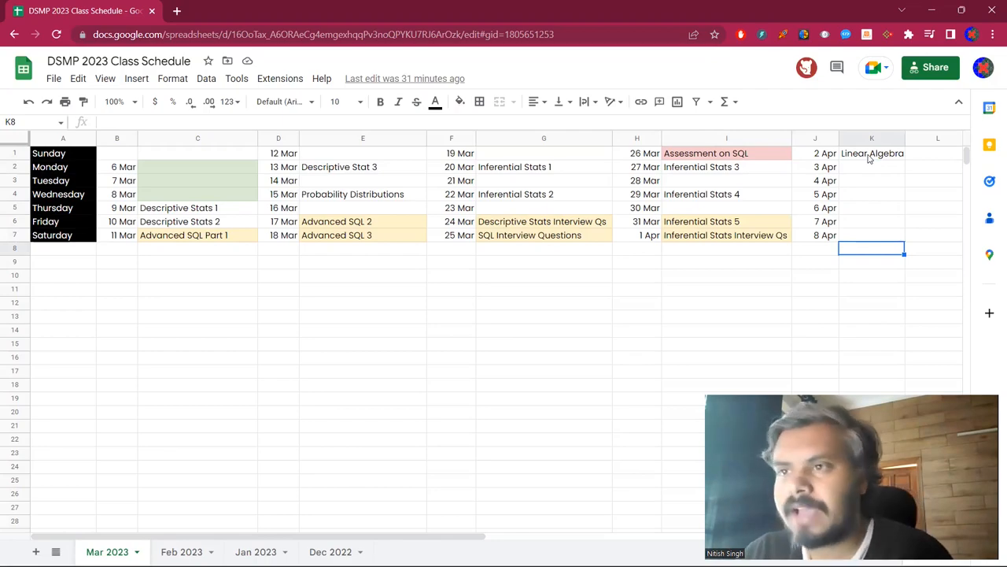
mouse_move(235, 261)
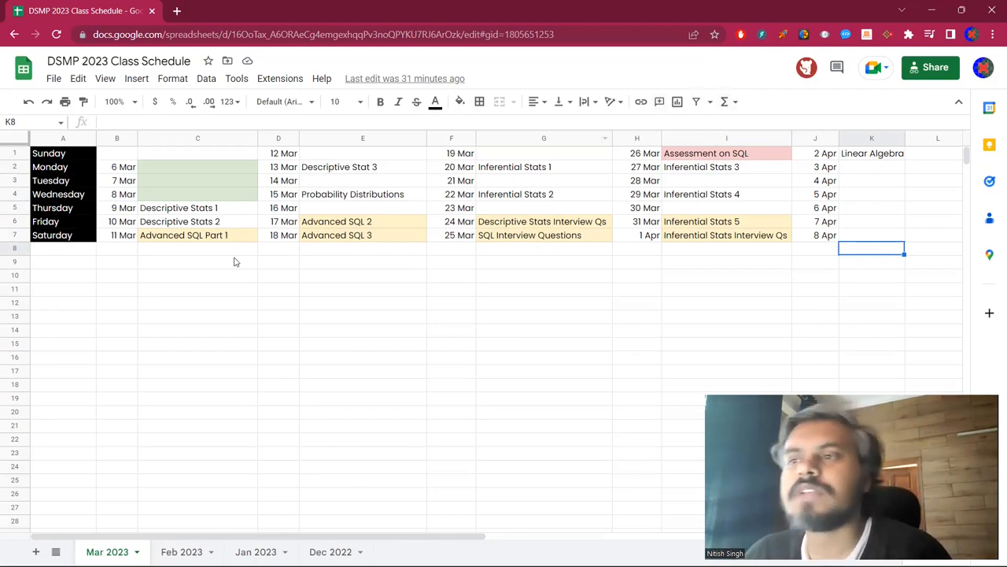
click(197, 261)
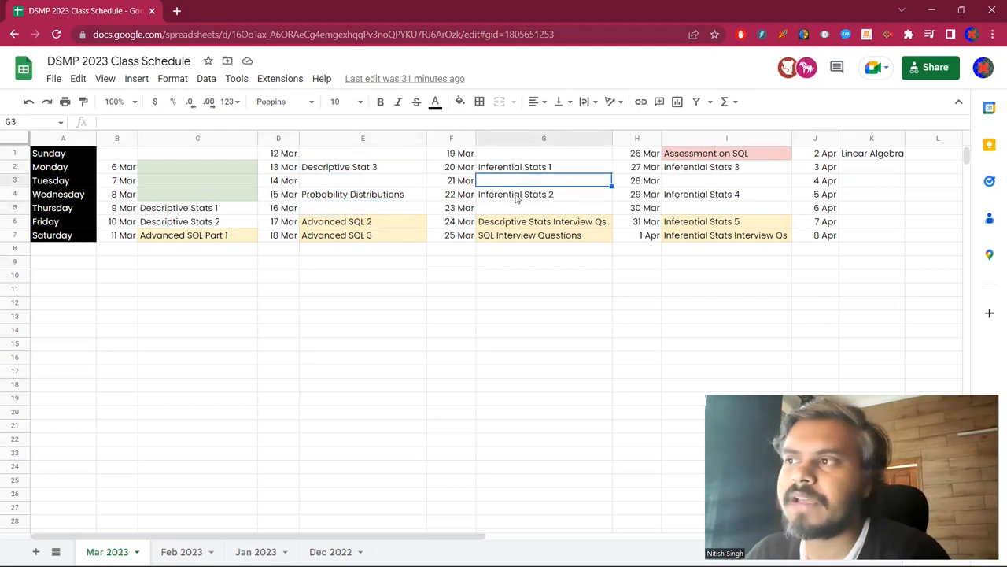
click(726, 180)
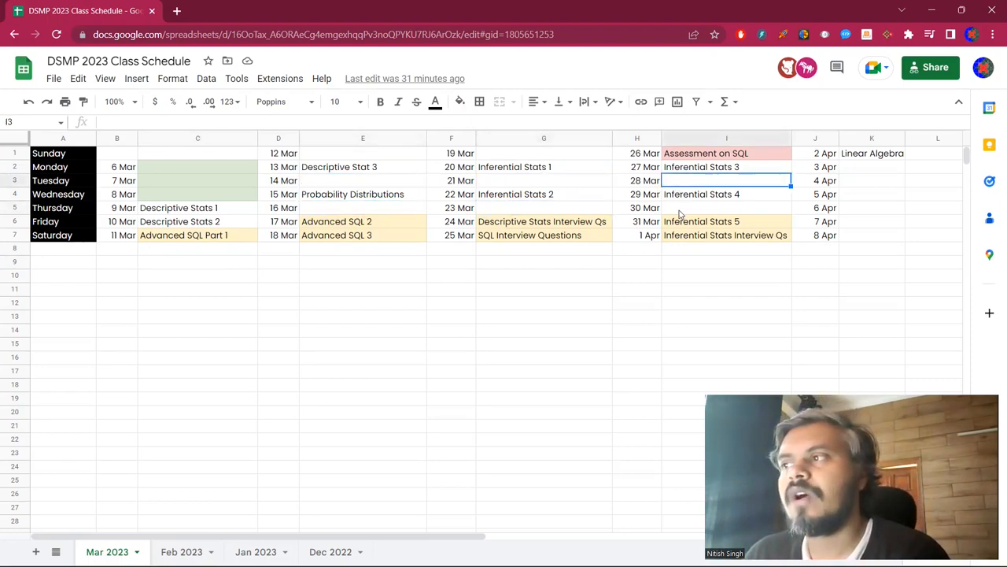
click(727, 207)
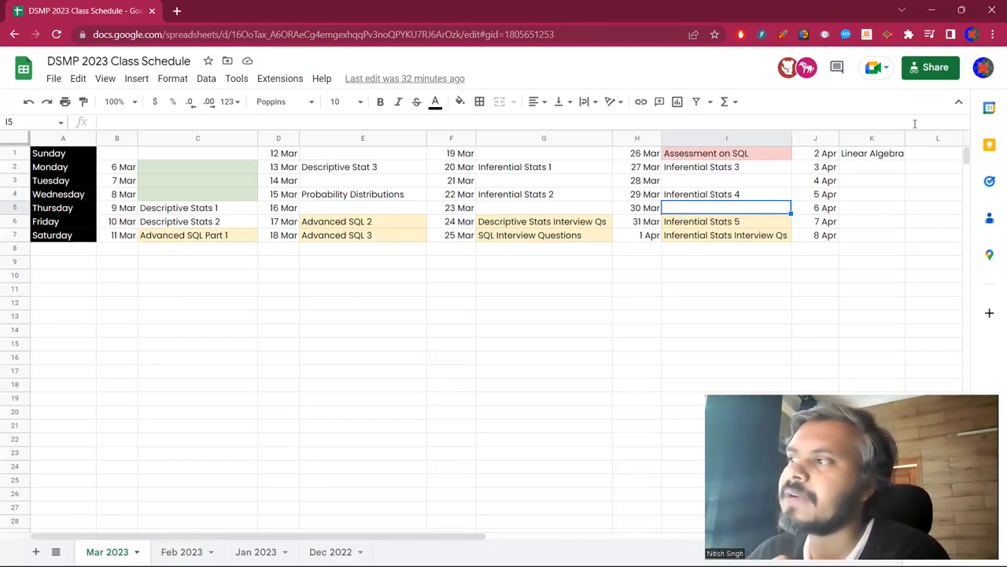
click(872, 152)
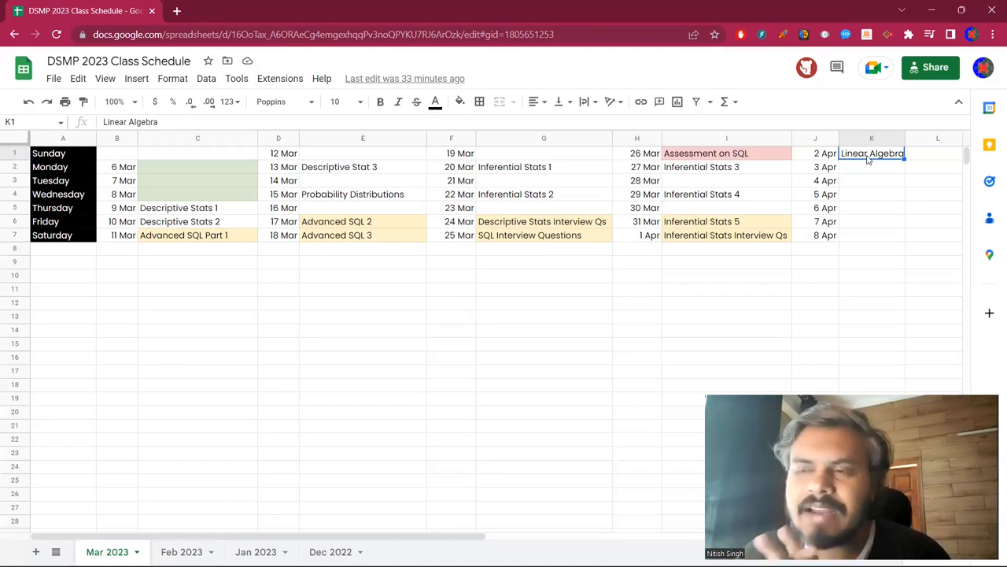
- Switch to the Notepad notes and review the full descriptive, probability and inferential statistics outline
key(alt+tab)
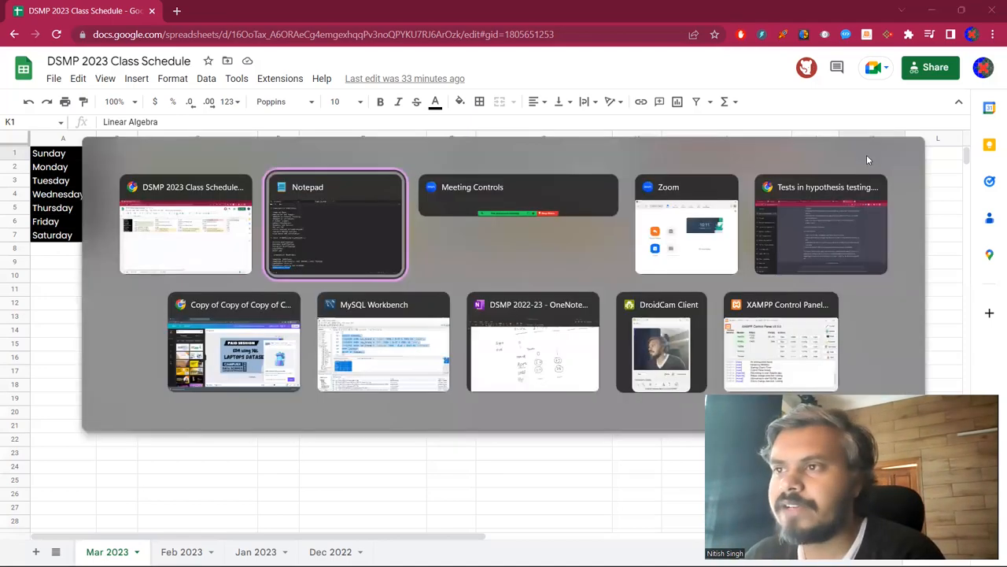
click(335, 224)
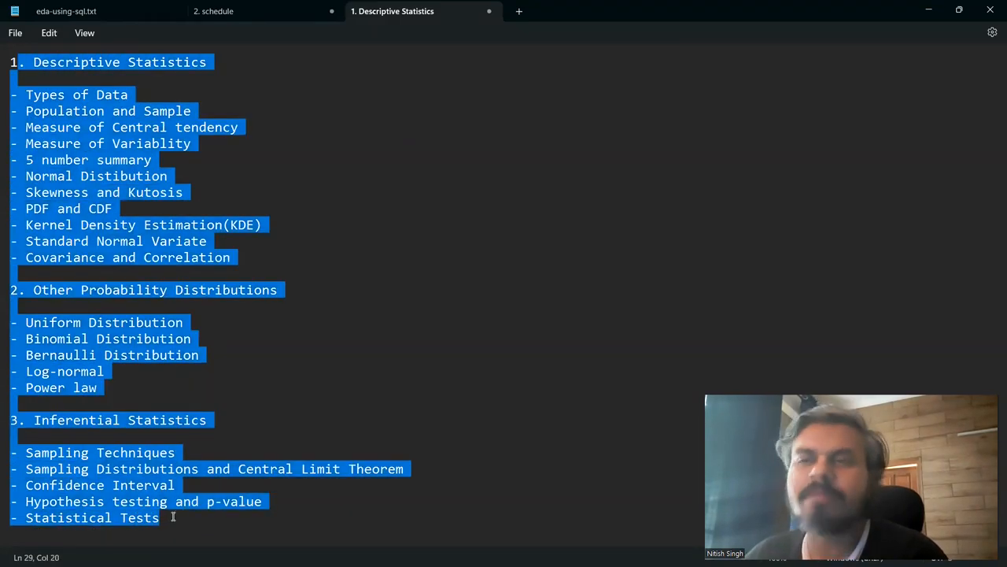
click(115, 331)
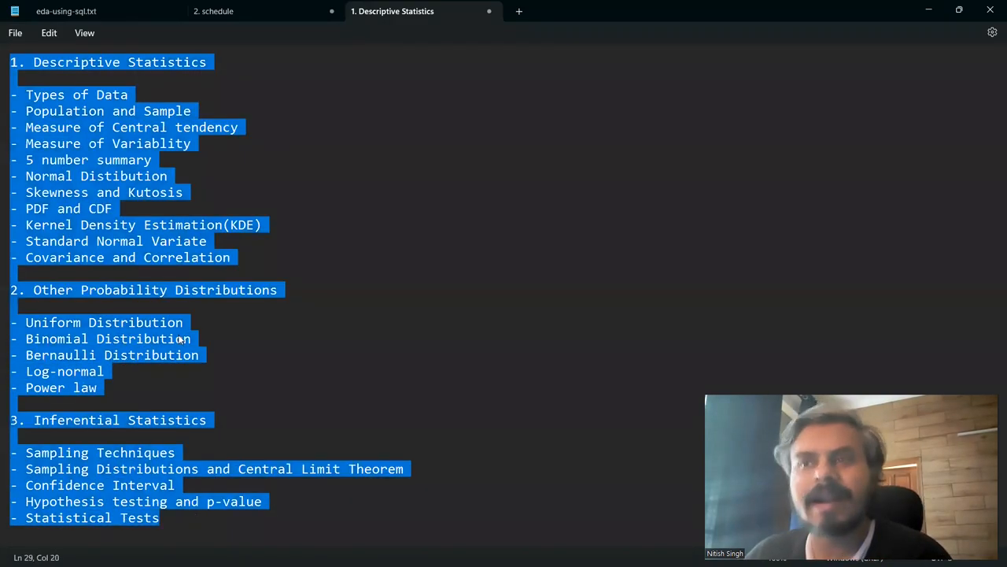
click(181, 339)
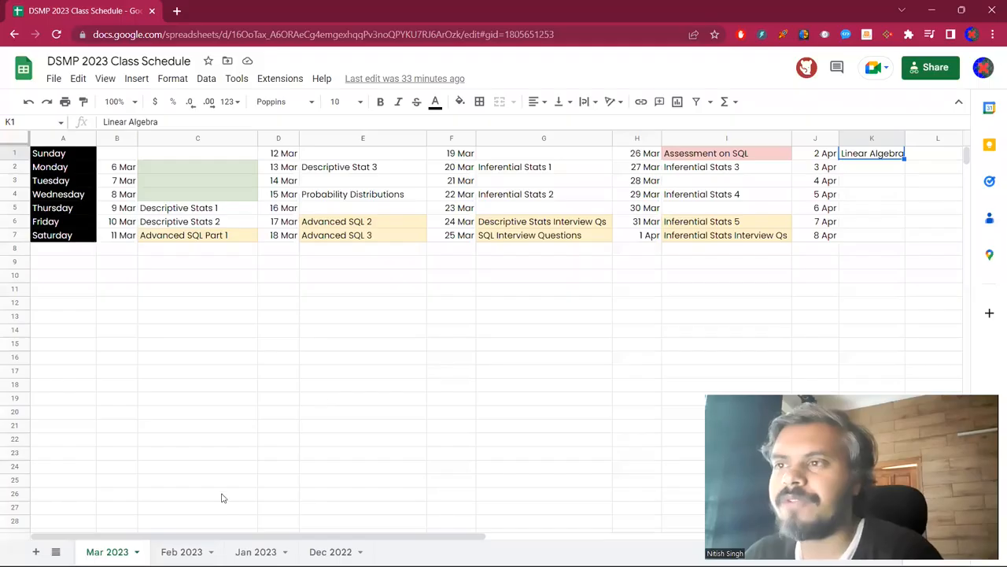
mouse_move(421, 248)
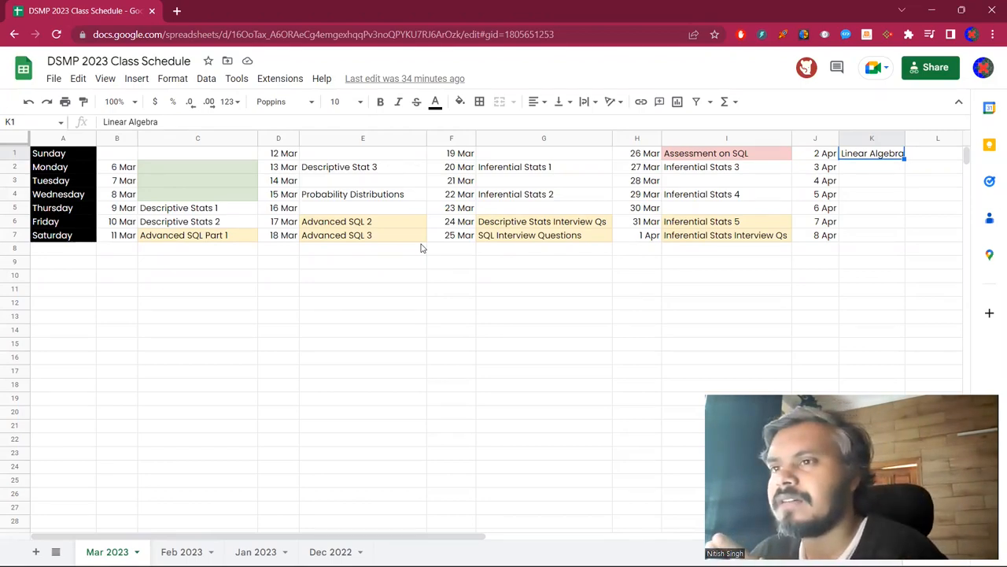
click(198, 166)
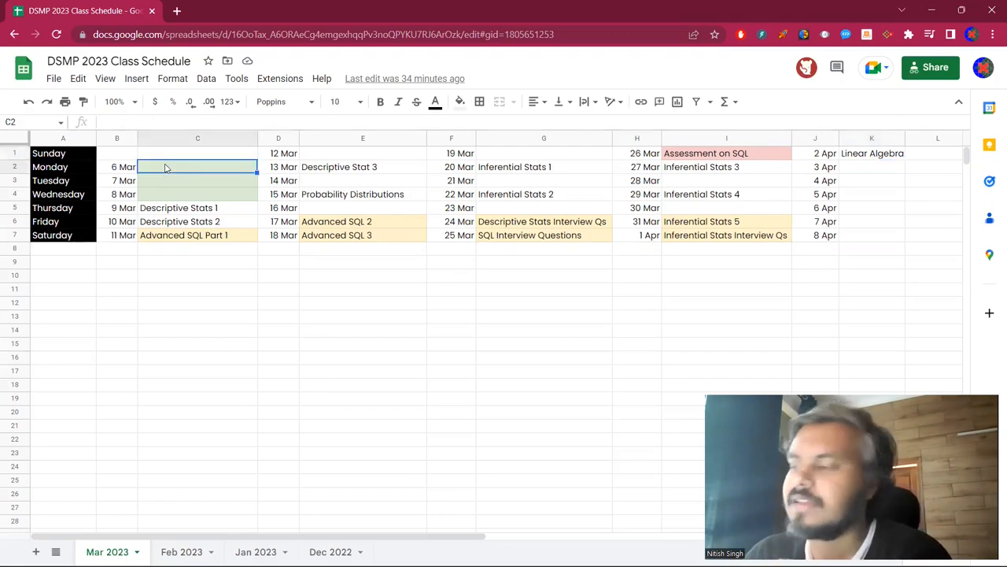
drag(197, 166, 198, 194)
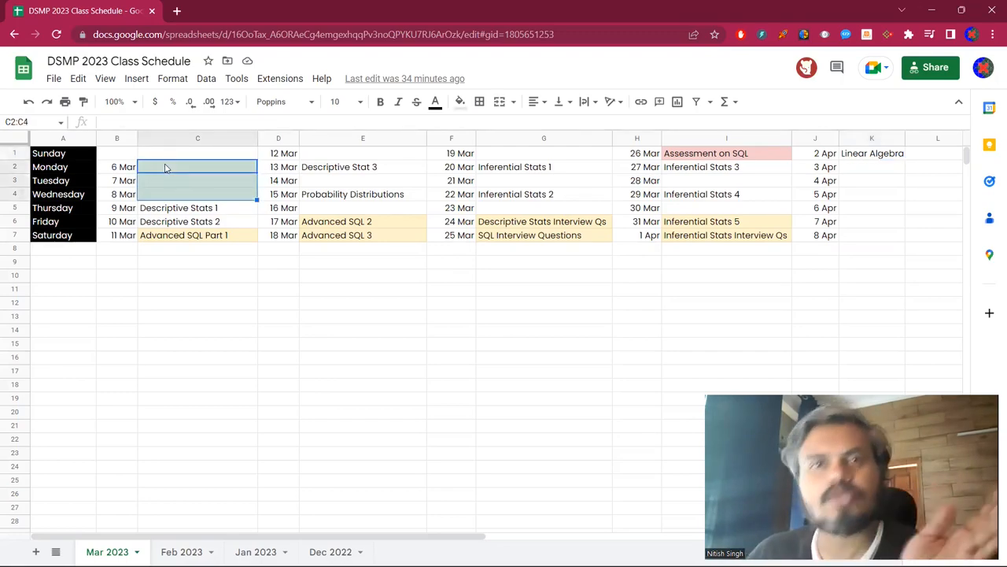